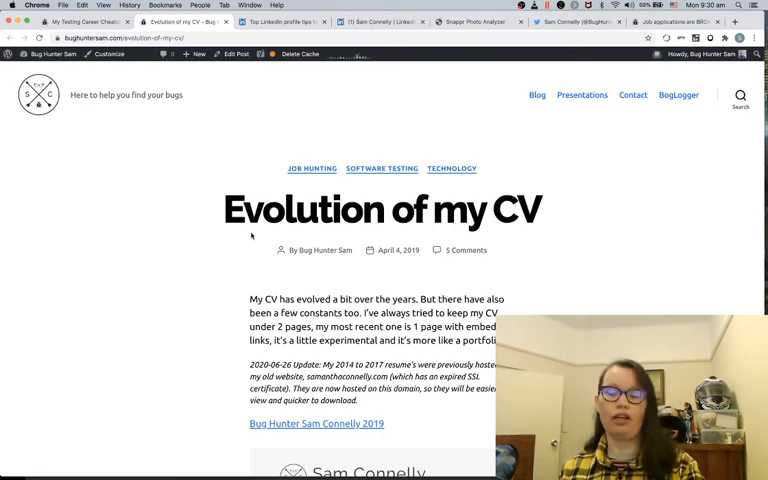
Scroll the Evolution of my CV post past the 2019 CV to the 2014 section
{"action": "scroll", "scroll_direction": "down", "scroll_amount": 3}
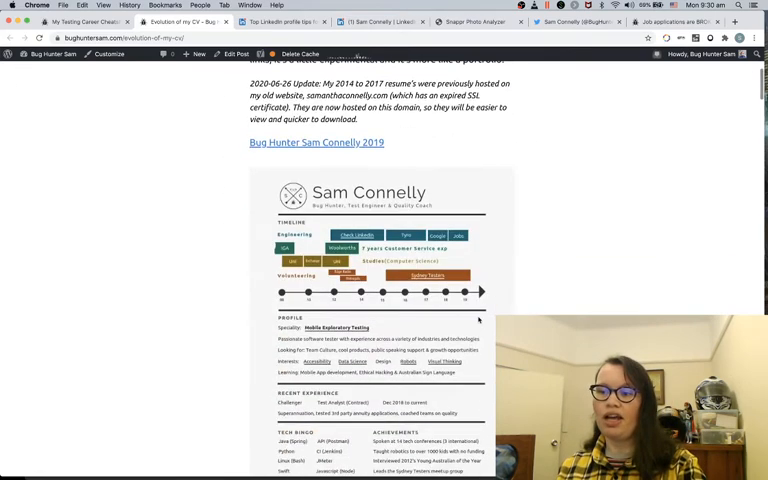
{"action": "scroll", "scroll_direction": "down", "scroll_amount": 3}
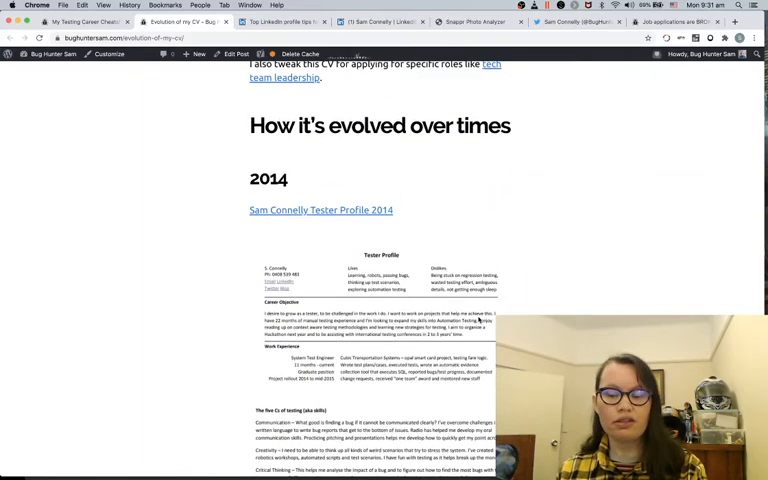
Scroll through the 2016 Tester Profile and both pages of the 2017 CV
{"action": "scroll", "scroll_direction": "down", "scroll_amount": 3}
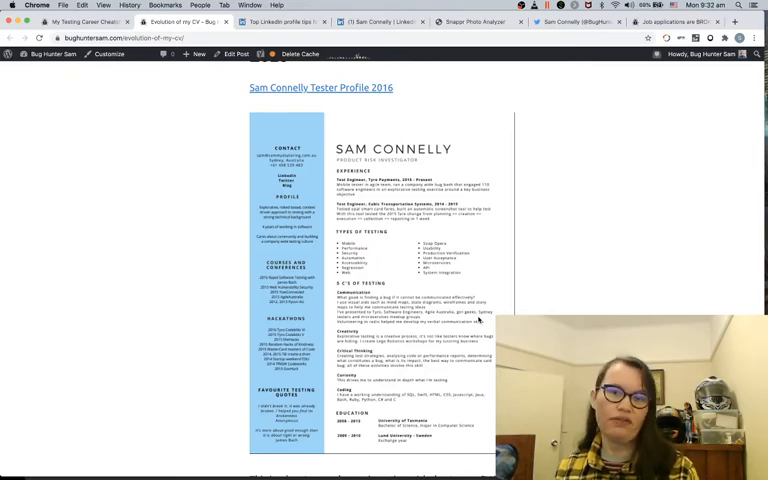
{"action": "scroll", "scroll_direction": "down", "scroll_amount": 3}
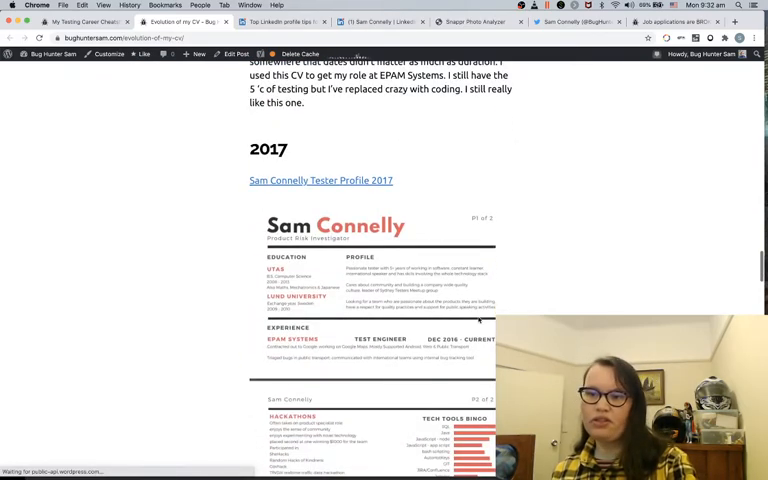
{"action": "scroll", "scroll_direction": "down", "scroll_amount": 3}
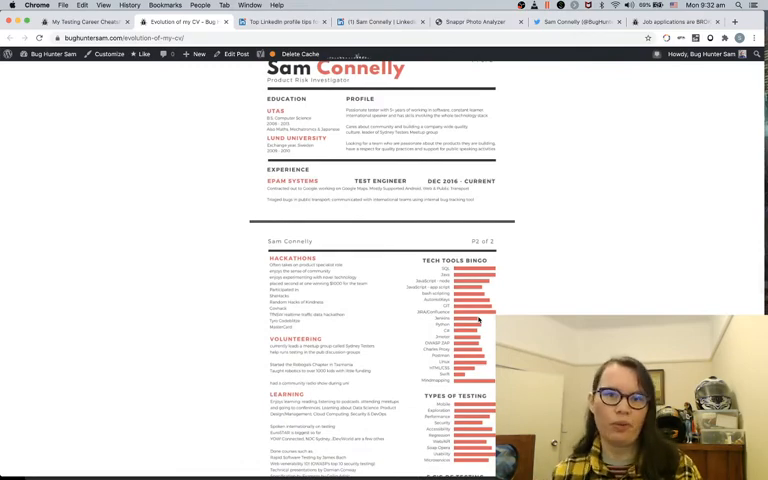
{"action": "scroll", "scroll_direction": "down", "scroll_amount": 3}
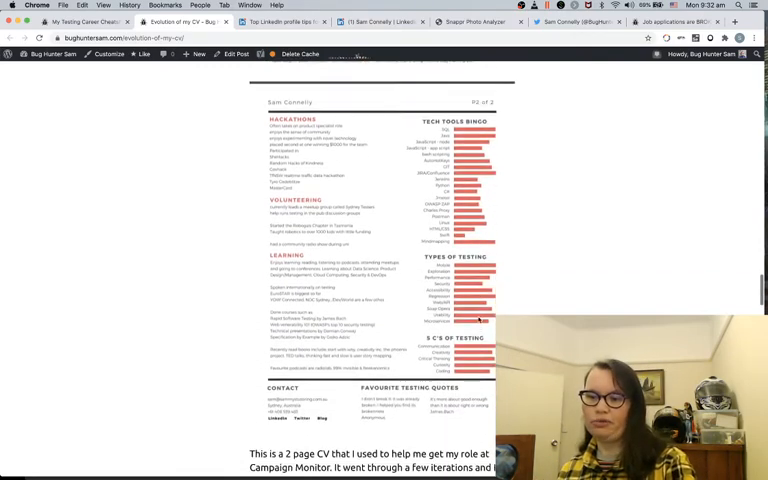
{"action": "scroll", "scroll_direction": "down", "scroll_amount": 3}
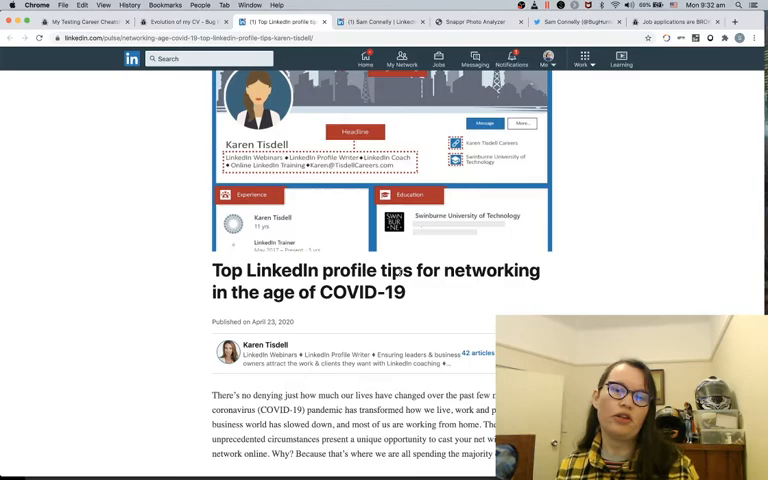
Scroll the COVID-19 profile tips article through its banner and skill-endorsement advice
{"action": "scroll", "scroll_direction": "down", "scroll_amount": 3}
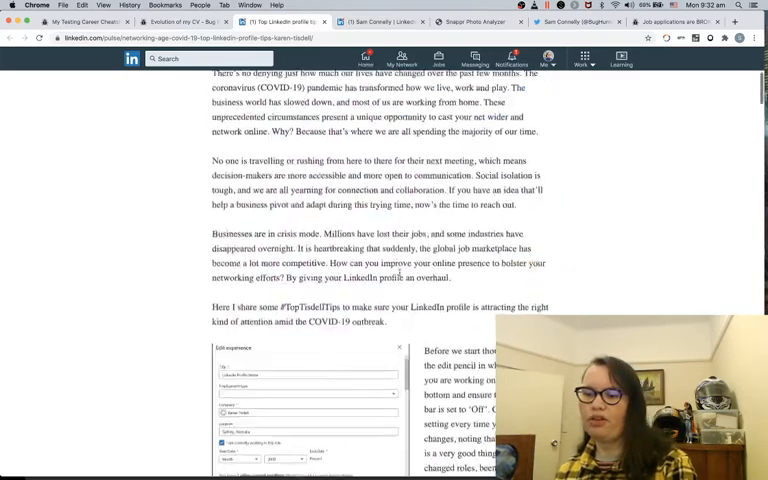
{"action": "scroll", "scroll_direction": "down", "scroll_amount": 3}
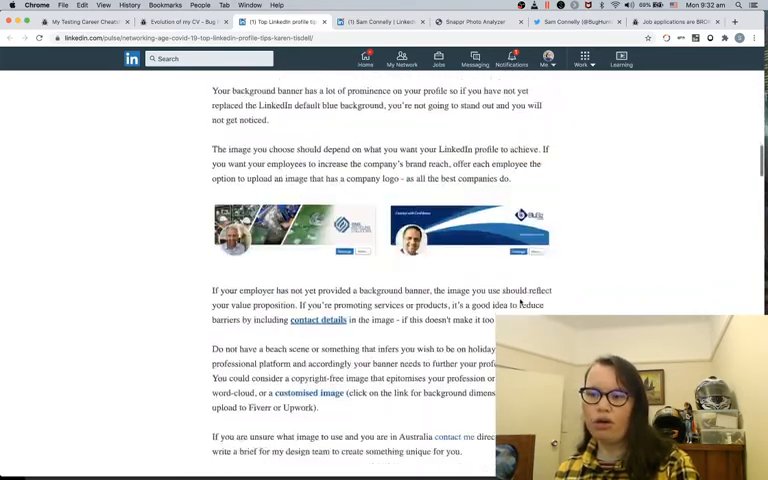
{"action": "scroll", "scroll_direction": "down", "scroll_amount": 3}
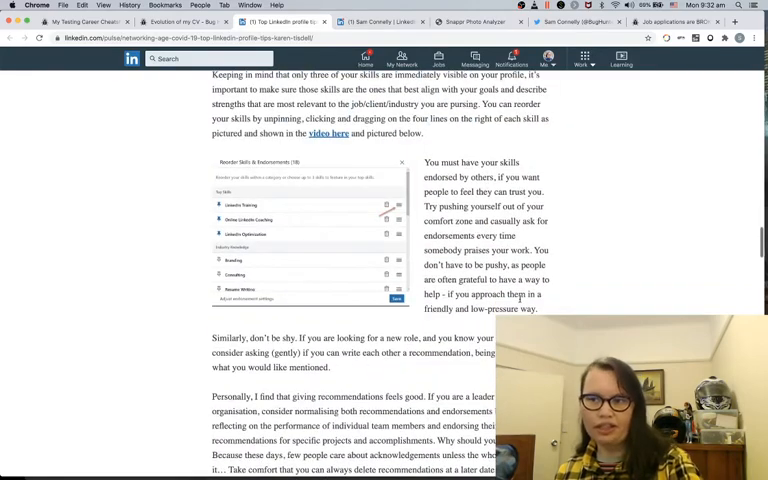
{"action": "scroll", "scroll_direction": "down", "scroll_amount": 3}
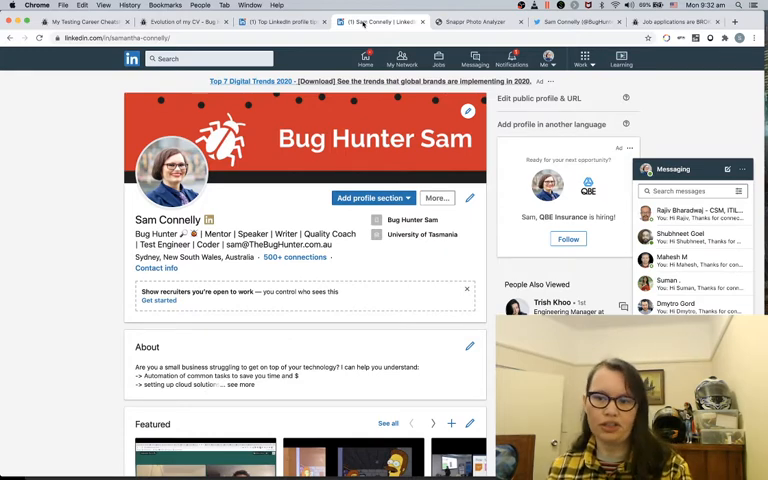
{"action": "scroll", "scroll_direction": "down", "scroll_amount": 3}
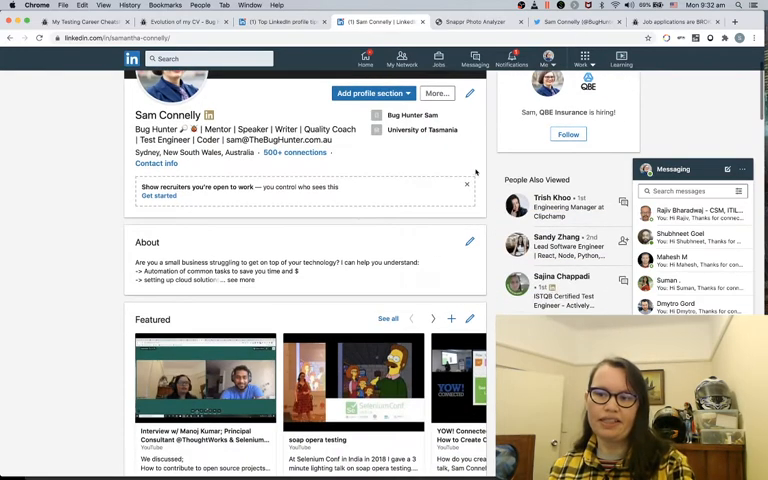
{"action": "scroll", "scroll_direction": "down", "scroll_amount": 3}
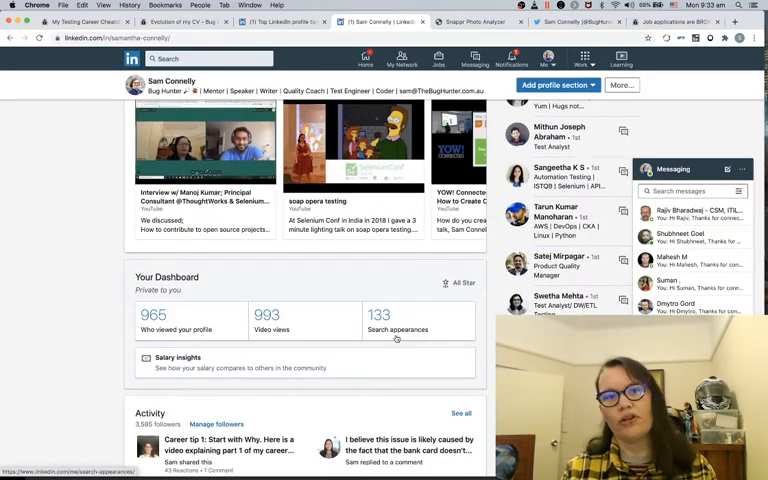
{"action": "scroll", "scroll_direction": "down", "scroll_amount": 3}
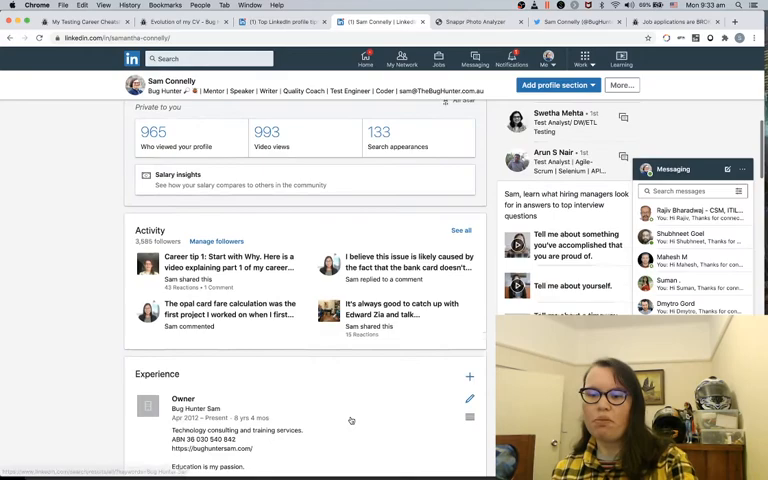
{"action": "scroll", "scroll_direction": "down", "scroll_amount": 3}
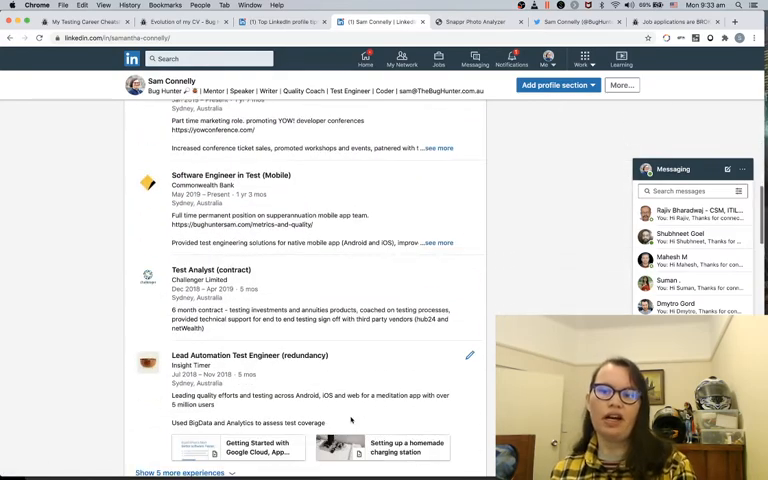
{"action": "scroll", "scroll_direction": "down", "scroll_amount": 3}
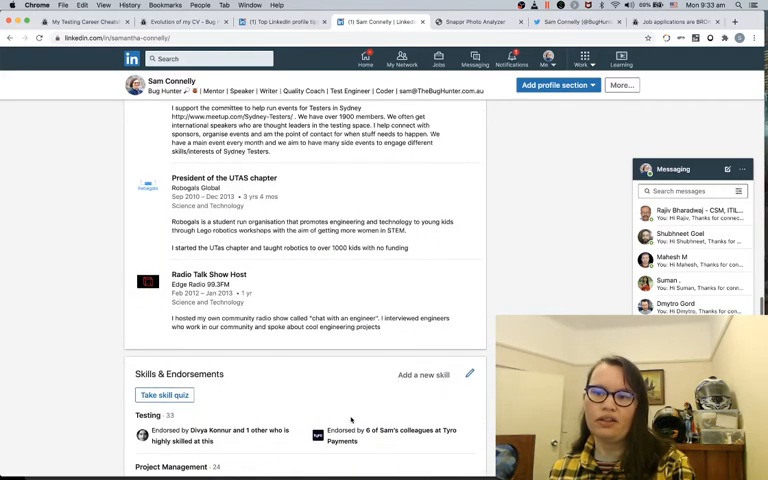
{"action": "scroll", "scroll_direction": "up", "scroll_amount": 3}
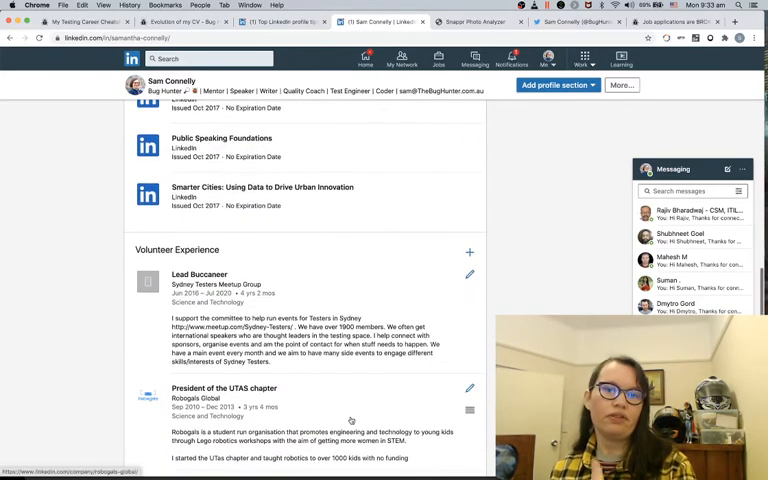
{"action": "scroll", "scroll_direction": "down", "scroll_amount": 3}
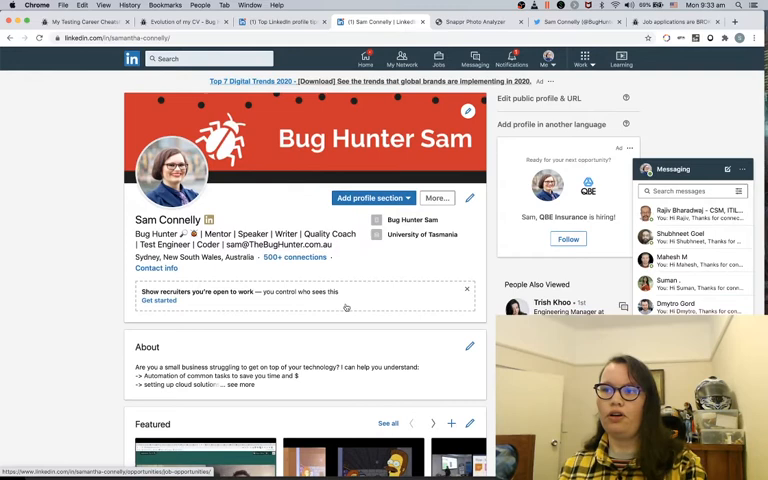
{"action": "left_click", "coordinate": [474, 22]}
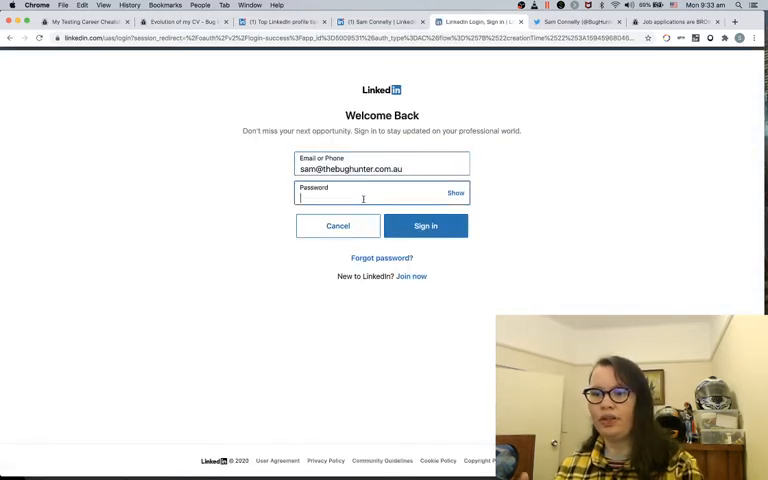
Sign in with the LinkedIn password and get the profile photo scored 74/100
{"action": "type", "text": "password"}
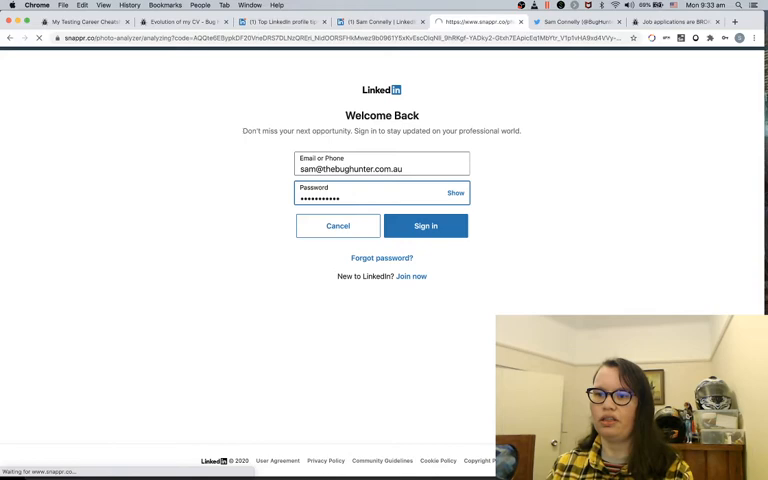
{"action": "left_click", "coordinate": [424, 224]}
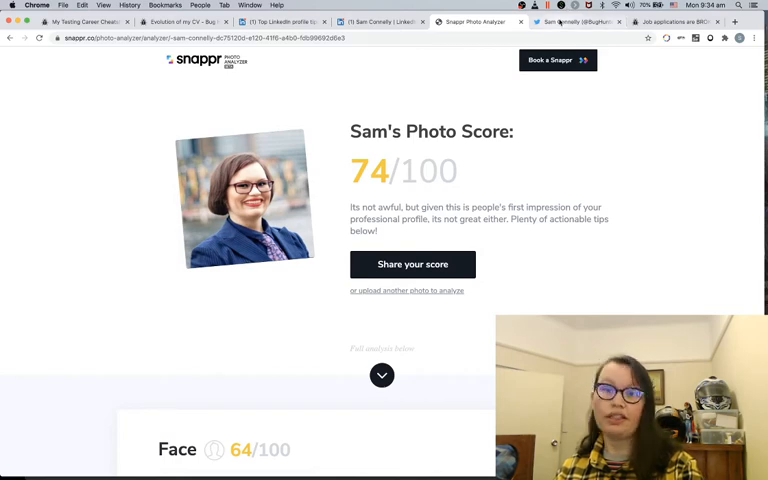
{"action": "left_click", "coordinate": [578, 20]}
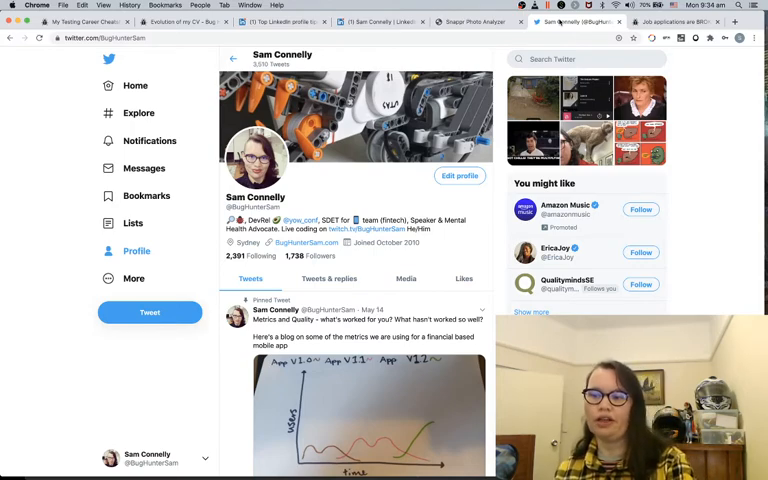
Scroll the Twitter profile timeline, then go to the Job applications are BROKEN post
{"action": "scroll", "scroll_direction": "down", "scroll_amount": 3}
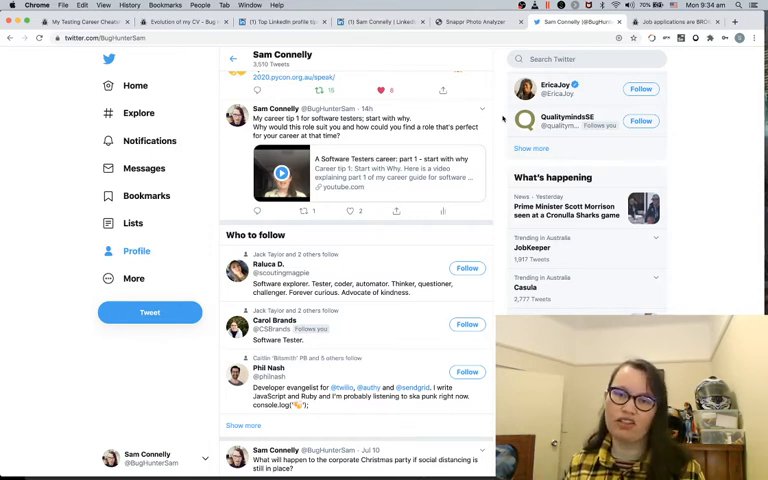
{"action": "scroll", "scroll_direction": "down", "scroll_amount": 3}
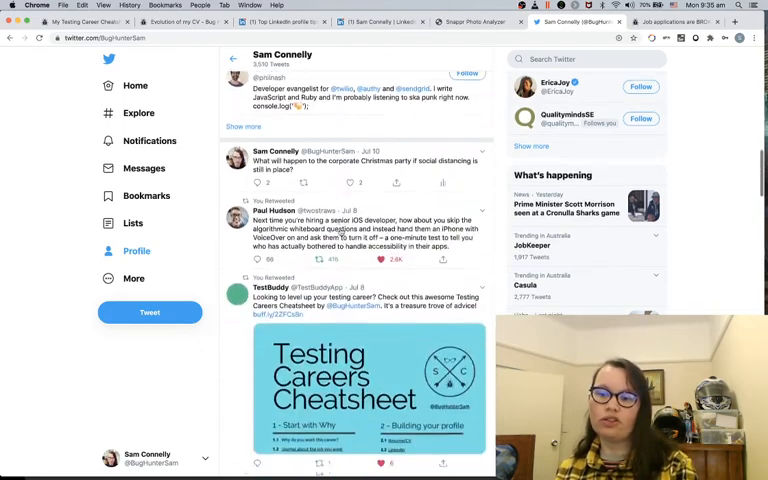
{"action": "left_click", "coordinate": [136, 252]}
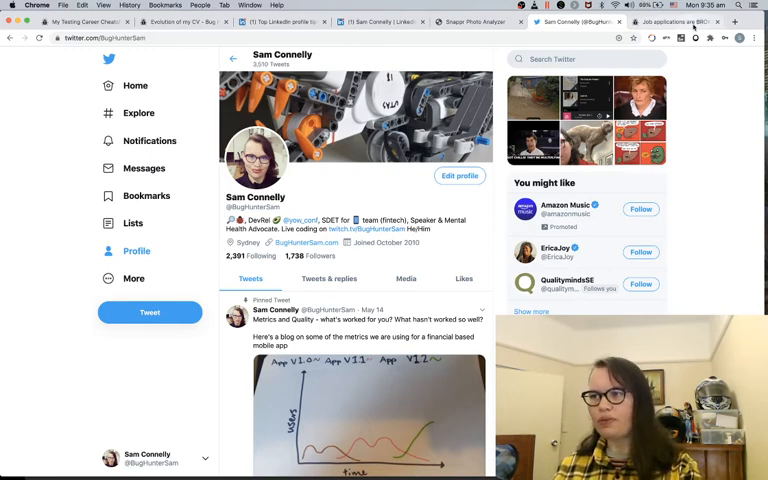
{"action": "left_click", "coordinate": [676, 22]}
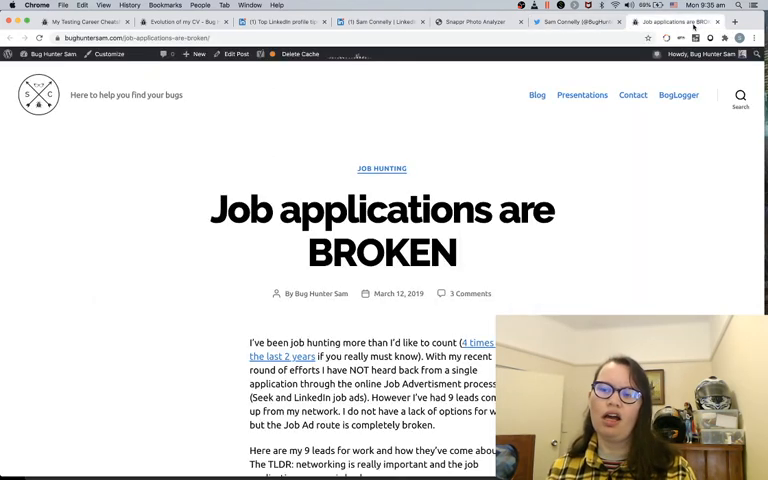